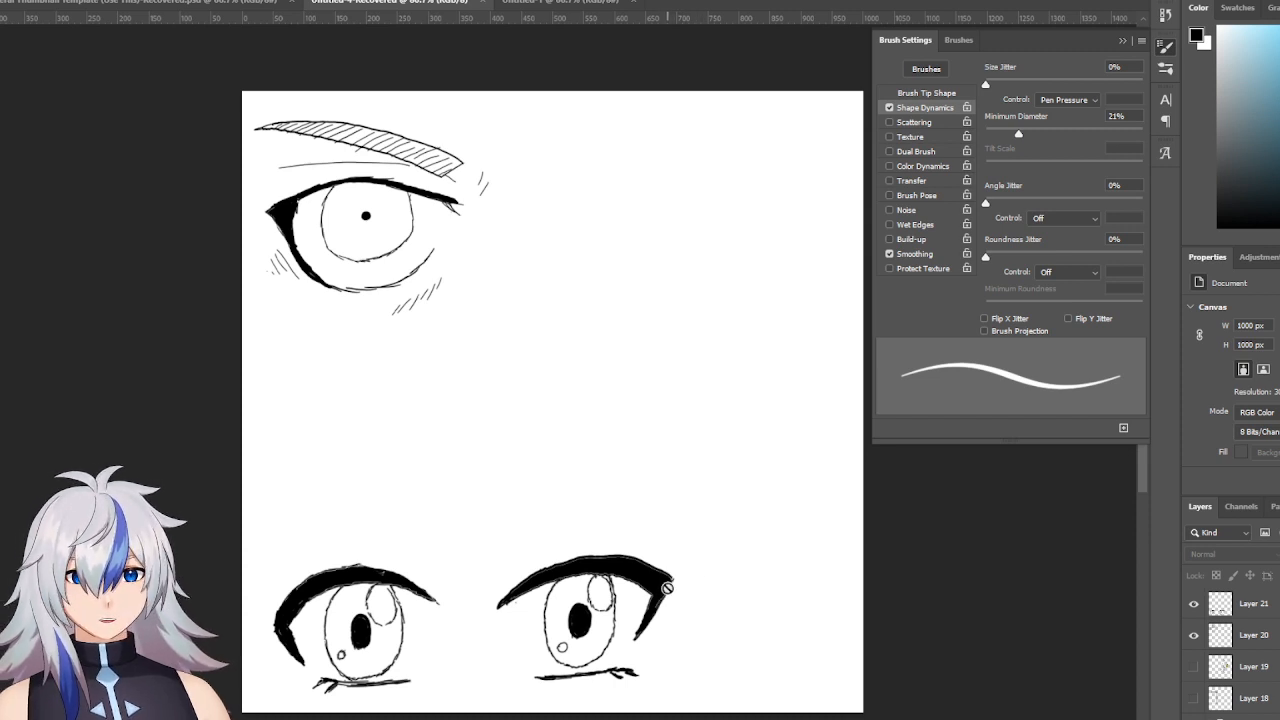
Step: Select Layer 21 in the Layers panel as the active inking layer
click(1253, 603)
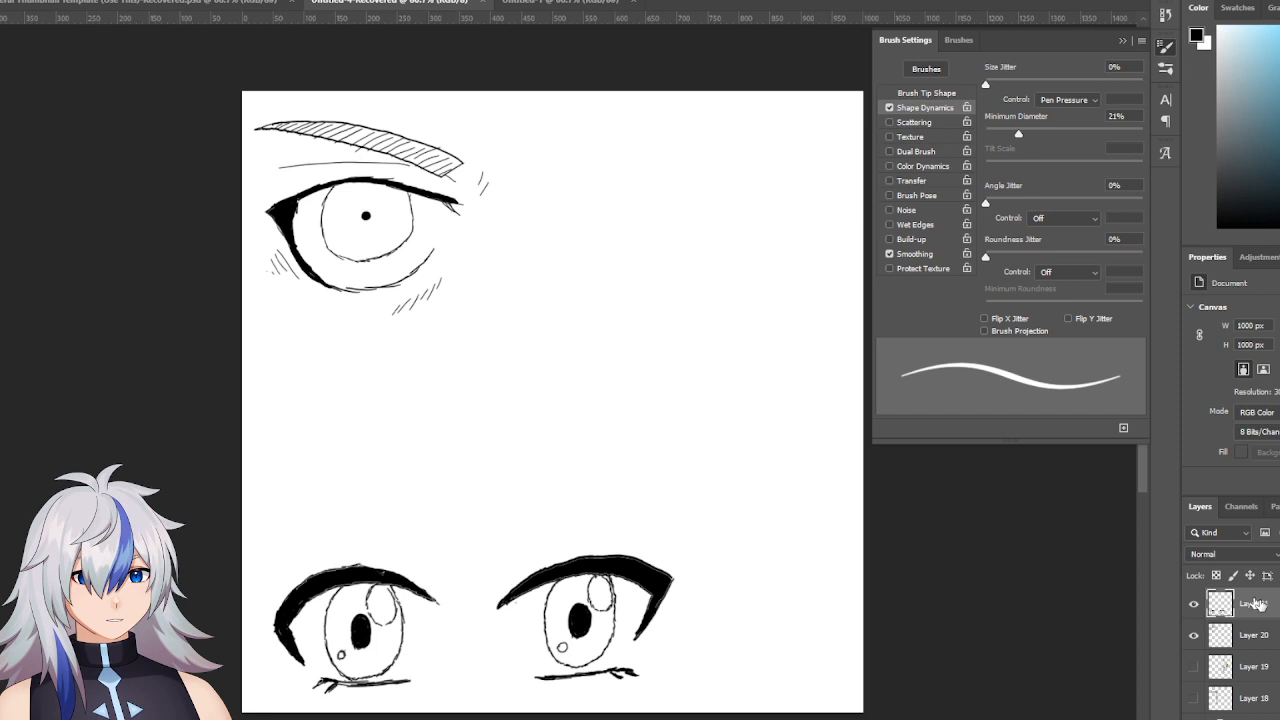
click(1254, 603)
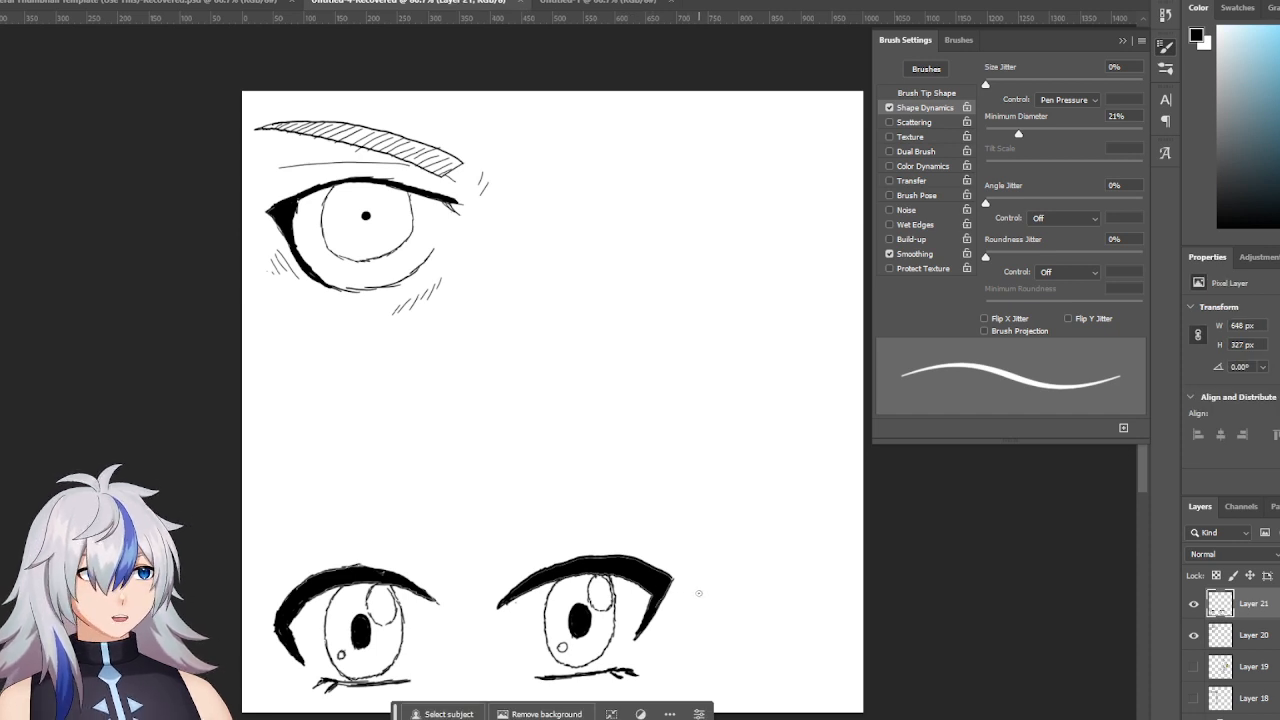